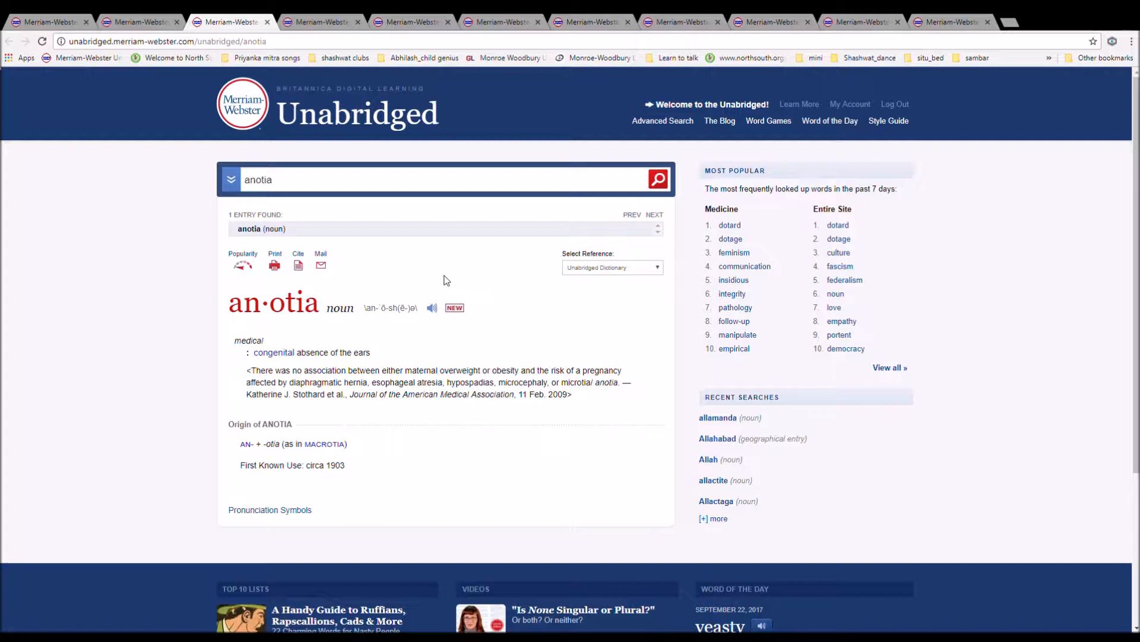
pyautogui.moveTo(512, 343)
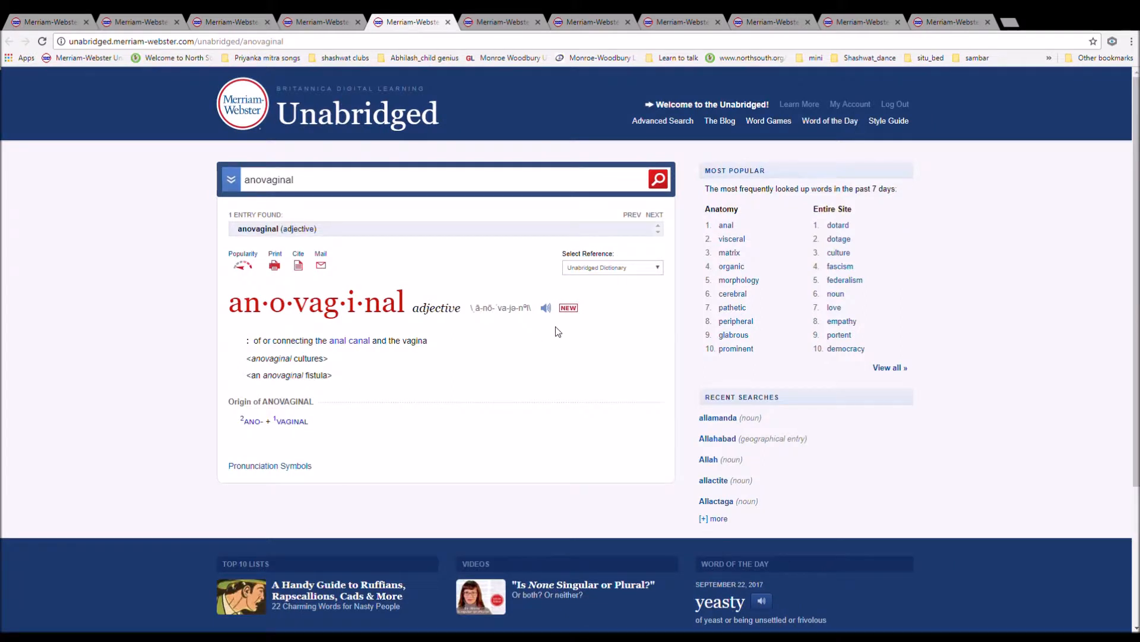
pyautogui.moveTo(548, 313)
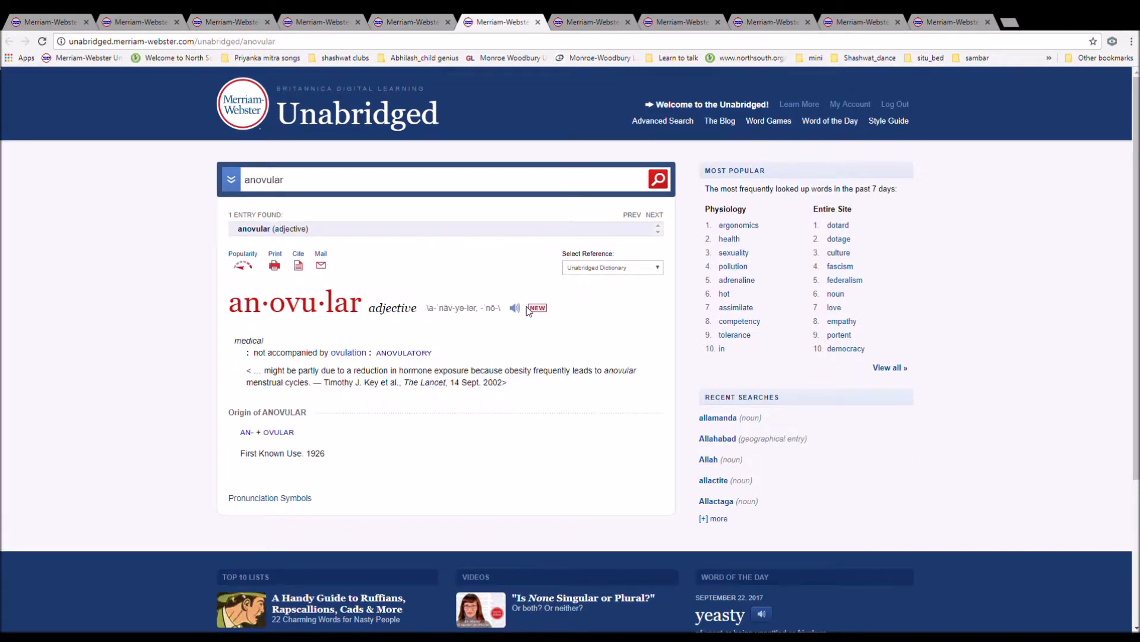
pyautogui.moveTo(513, 321)
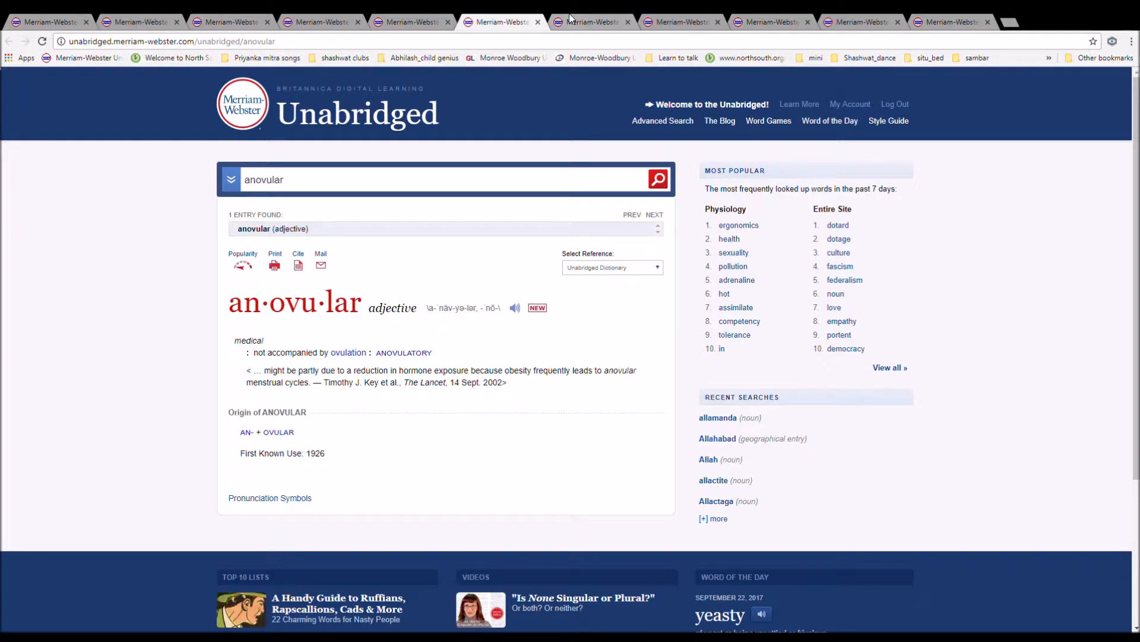
# Switch to the anoxemia entry showing its definition, variant spellings and origin
pyautogui.click(590, 21)
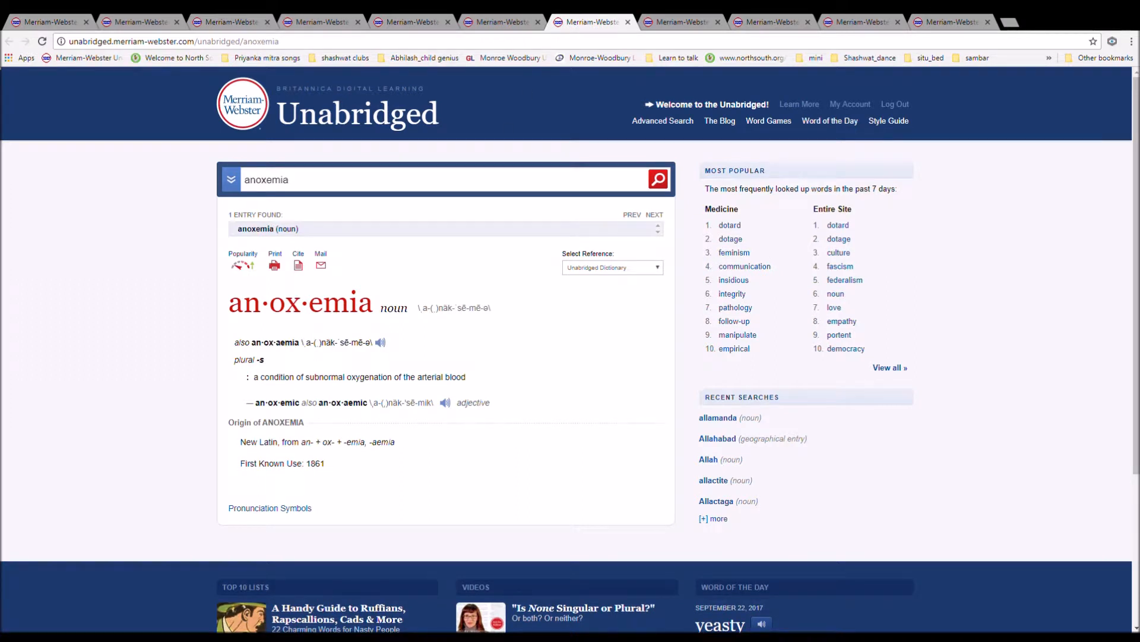
pyautogui.moveTo(399, 358)
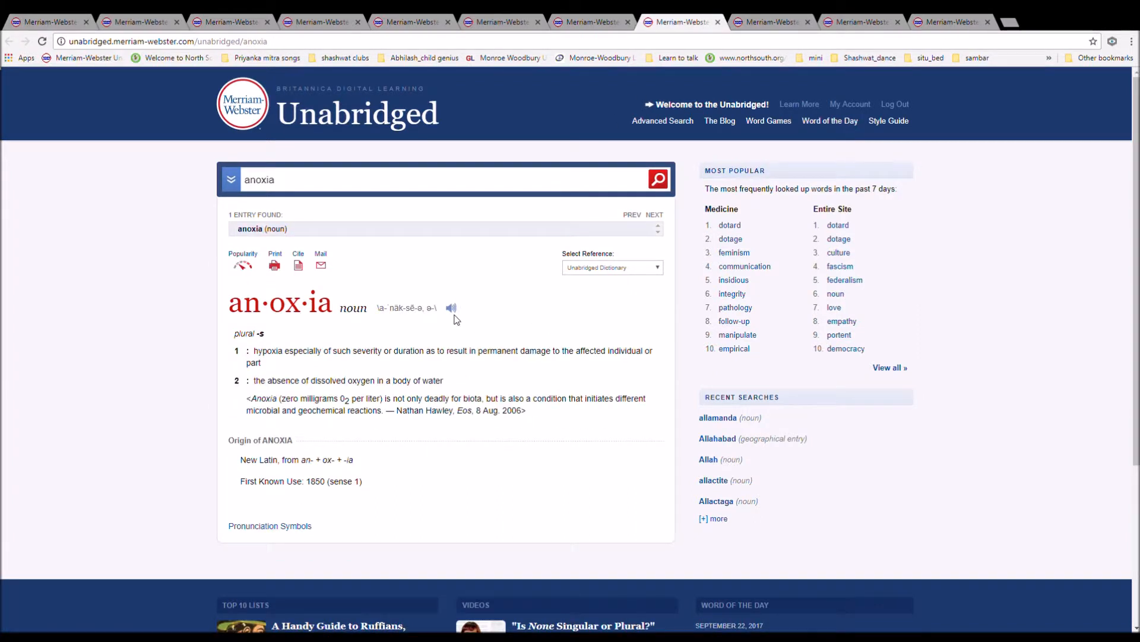
pyautogui.click(451, 308)
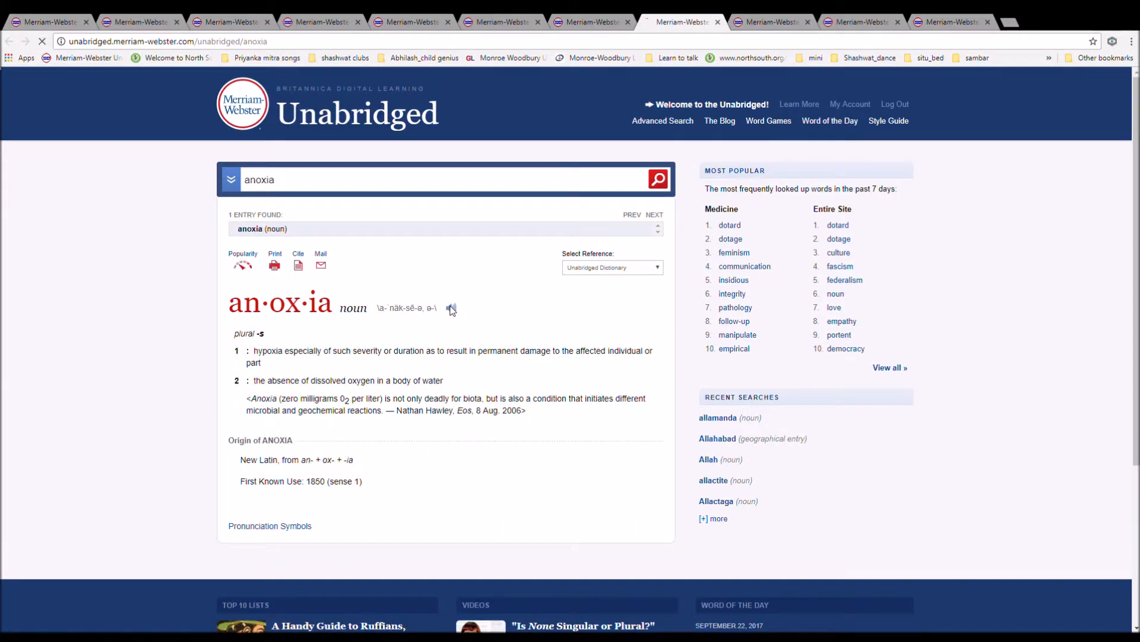
pyautogui.click(450, 308)
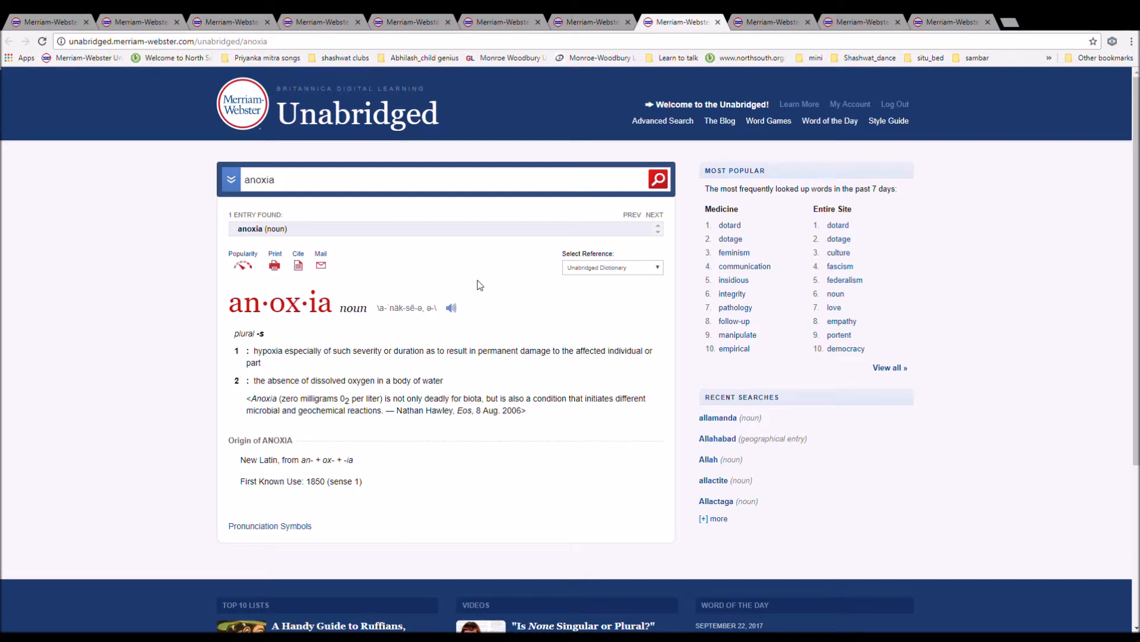
# Switch to the anoxidative entry with its single definition, origin and 1922 first use
pyautogui.click(768, 22)
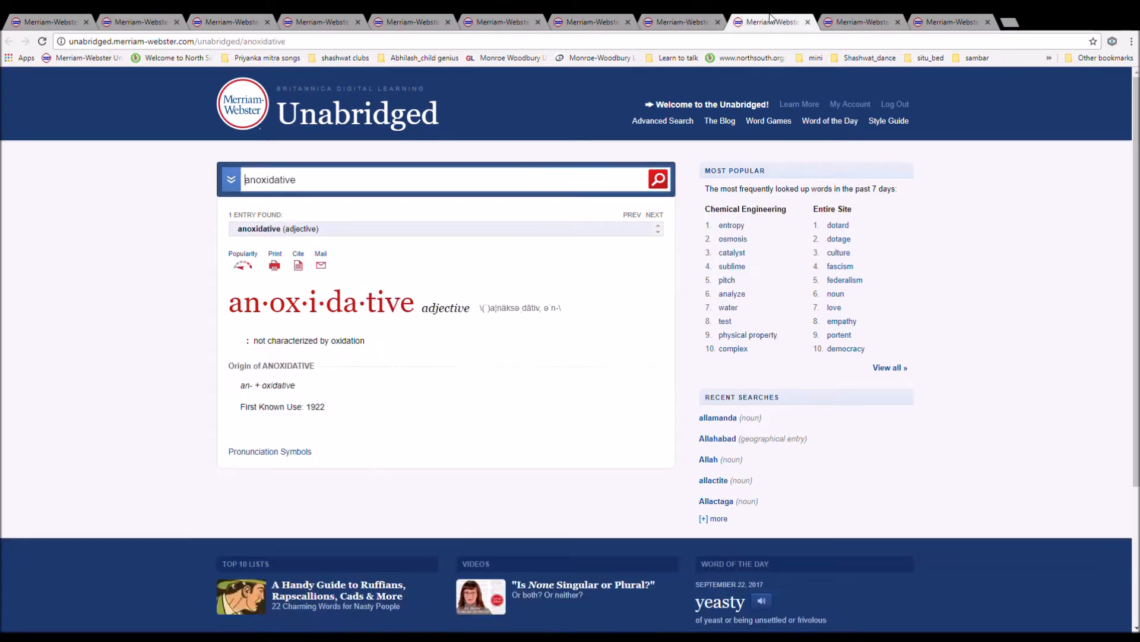
pyautogui.moveTo(651, 337)
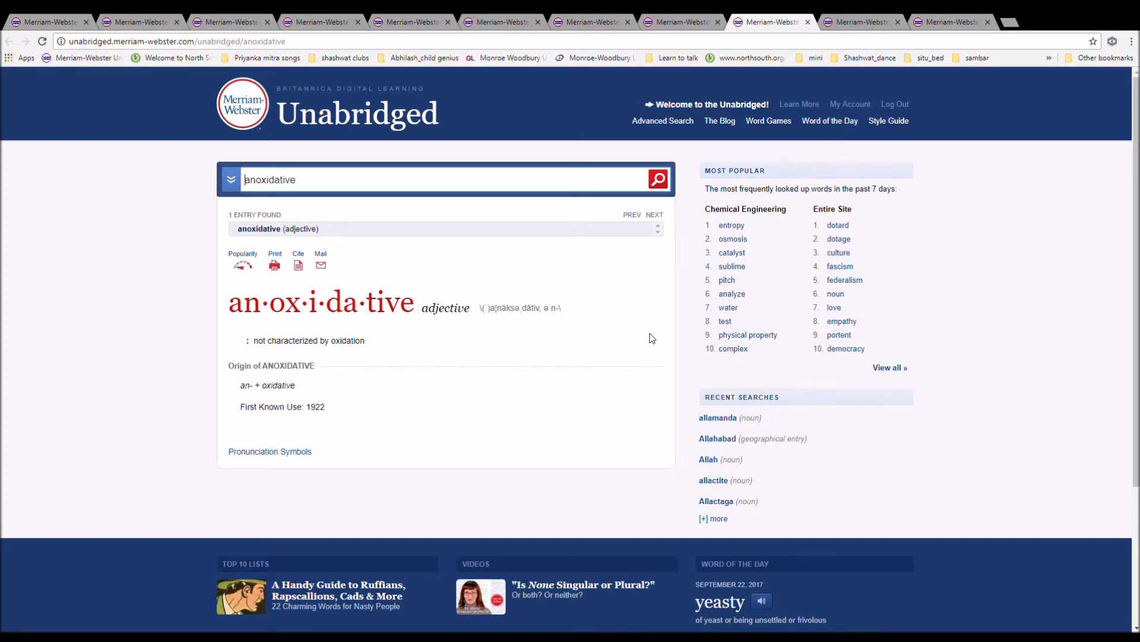
pyautogui.moveTo(826, 417)
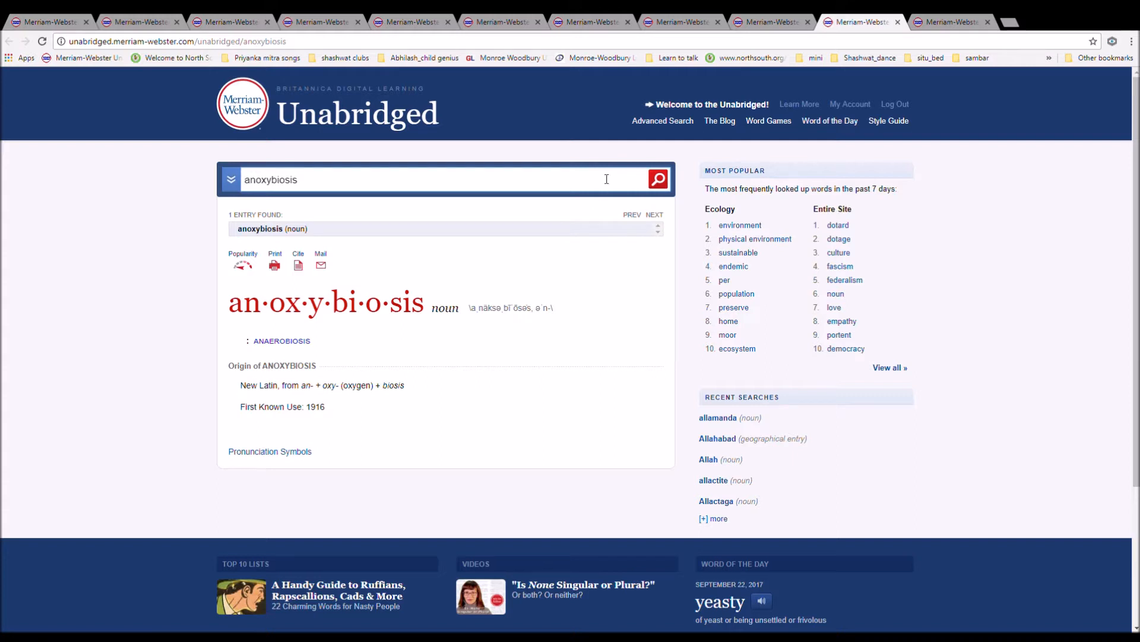
pyautogui.moveTo(572, 281)
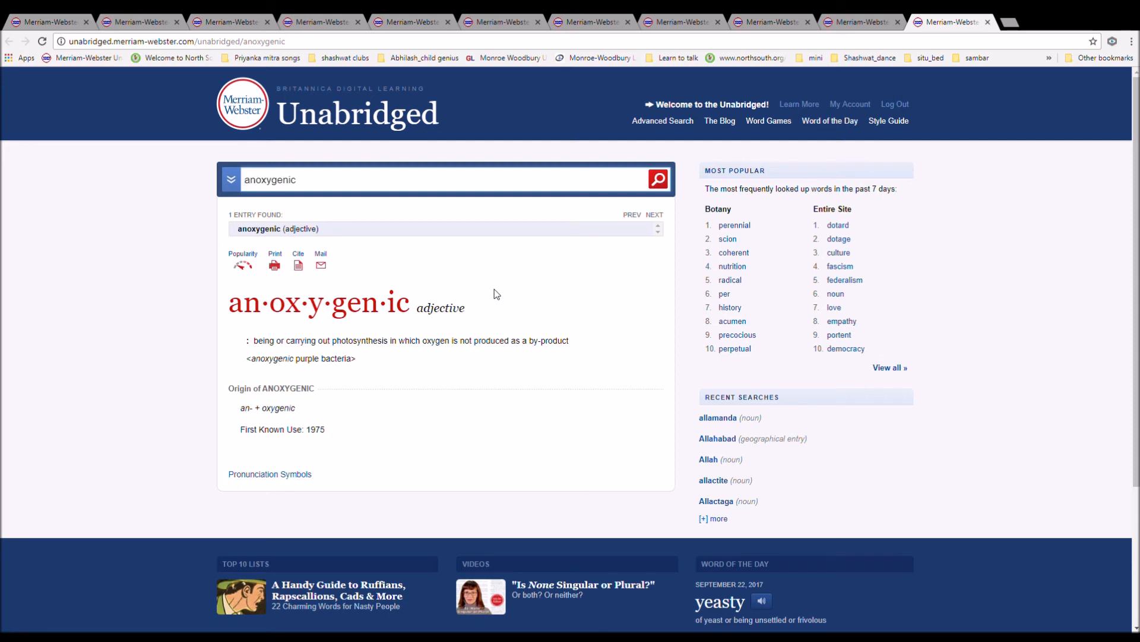
pyautogui.moveTo(502, 448)
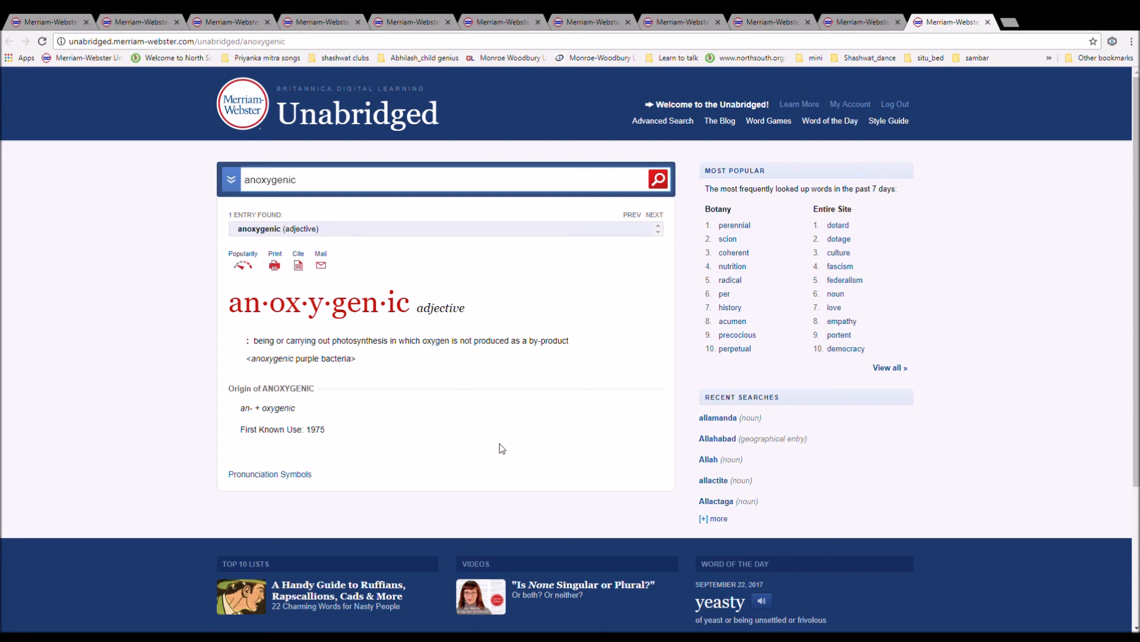
pyautogui.moveTo(868, 221)
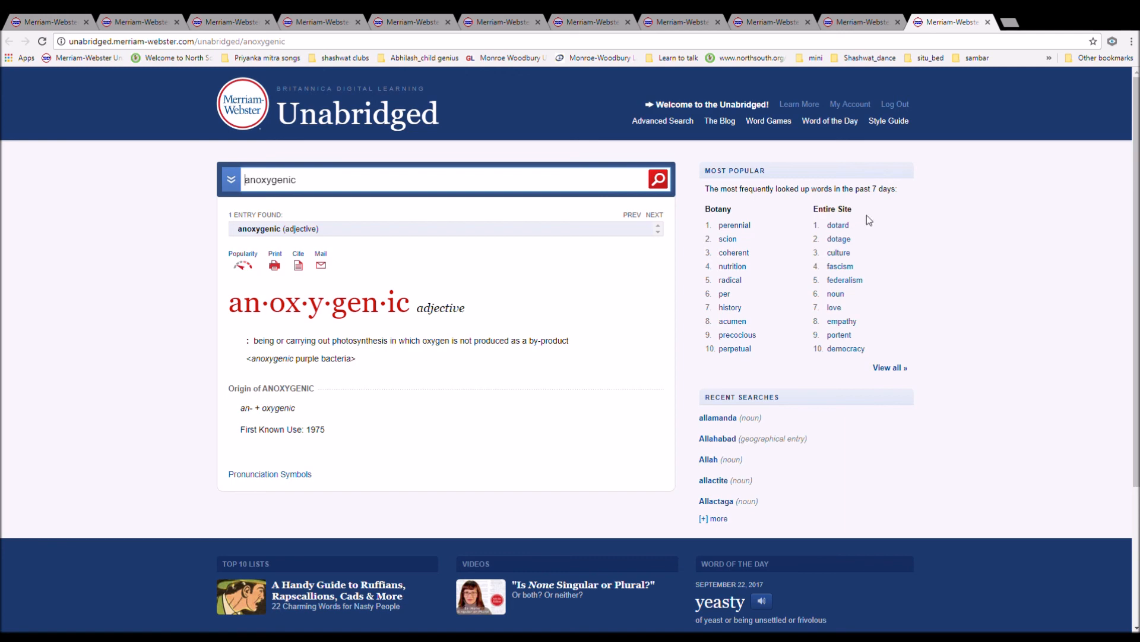